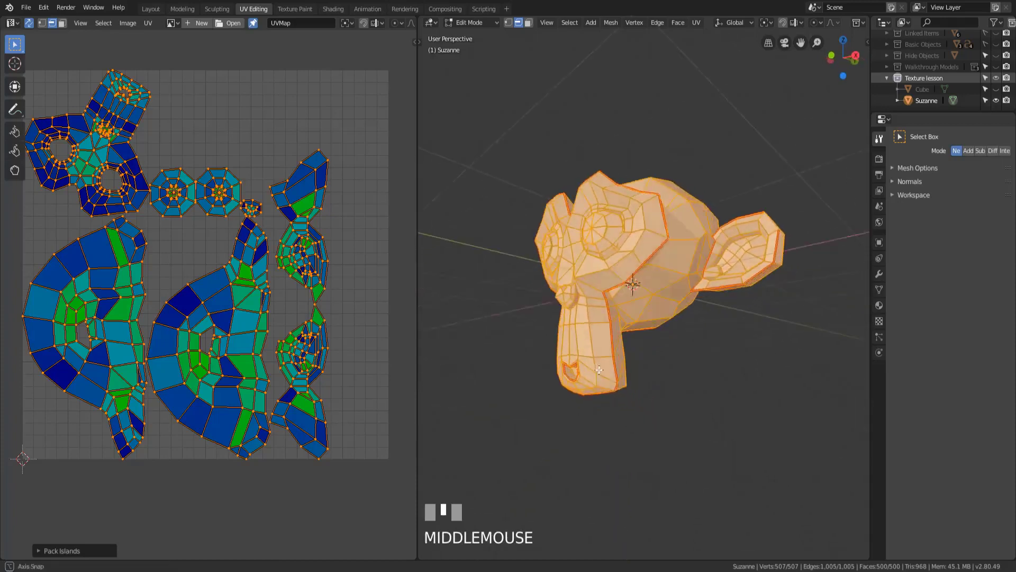
Step: Select every UV island and rotate the whole layout so the ear islands sit on top
{"action": "left_click_drag", "start_coordinate": [648, 292], "coordinate": [623, 272]}
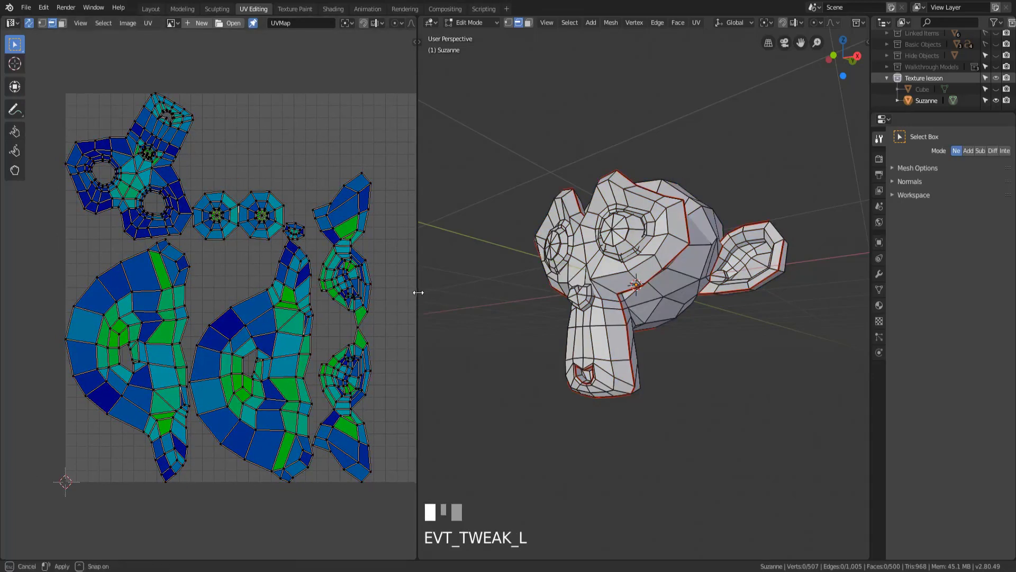
{"action": "key", "text": "a"}
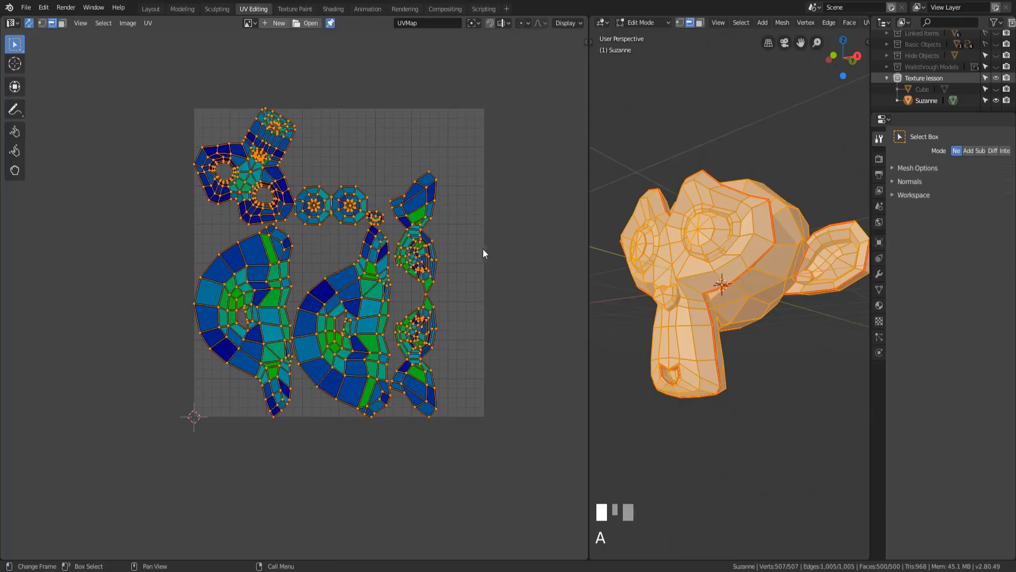
{"action": "key", "text": "r"}
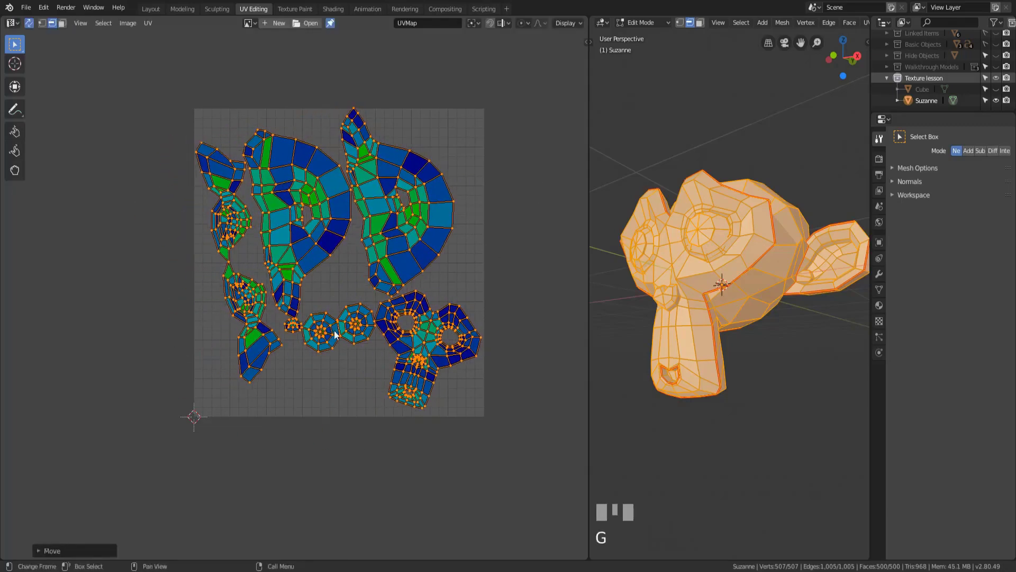
{"action": "left_click", "coordinate": [463, 352]}
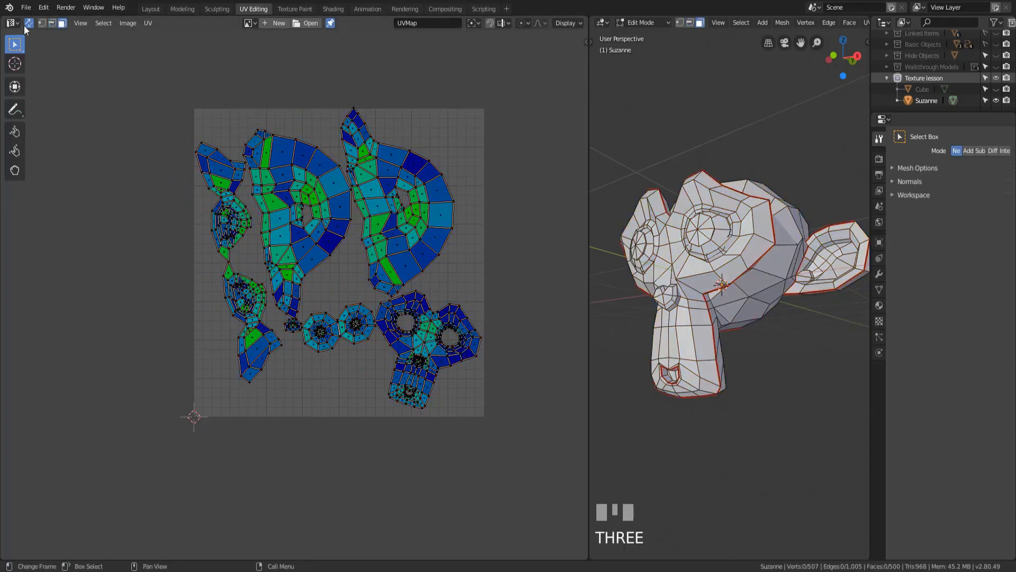
Step: Move one eye island down to the bottom row of the texture
{"action": "key", "text": "a"}
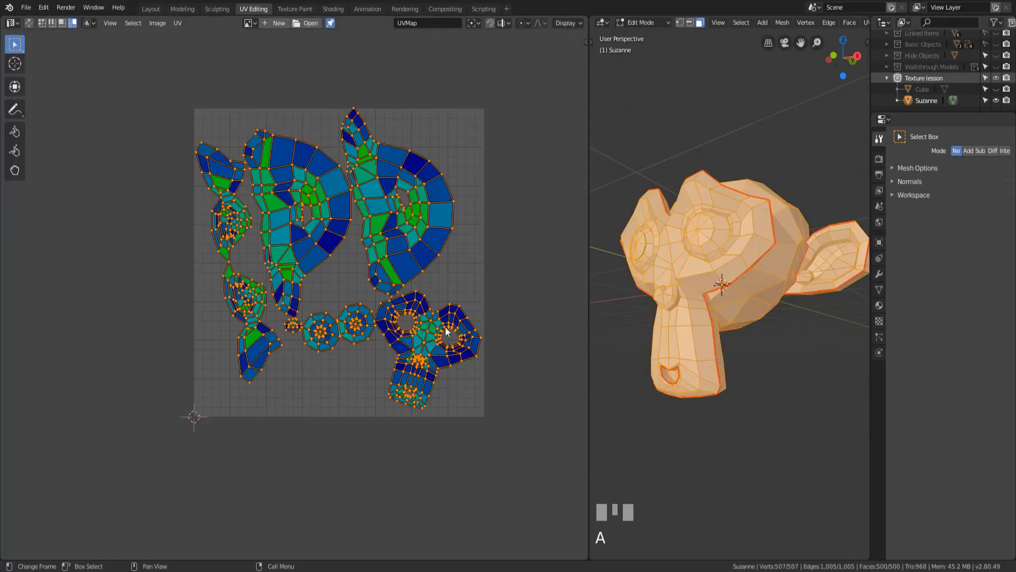
{"action": "key", "text": "r"}
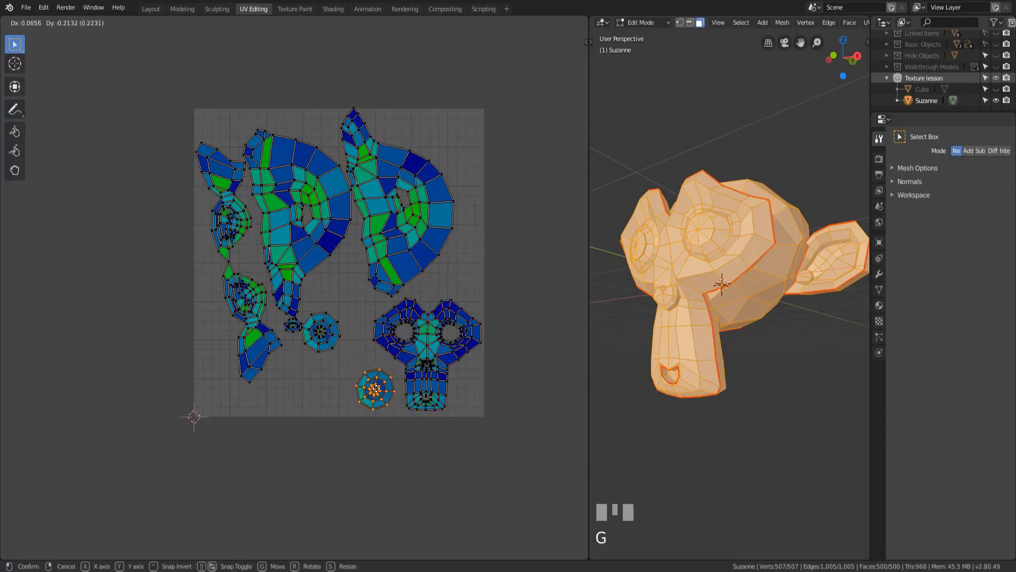
{"action": "left_click_drag", "start_coordinate": [314, 331], "coordinate": [337, 350]}
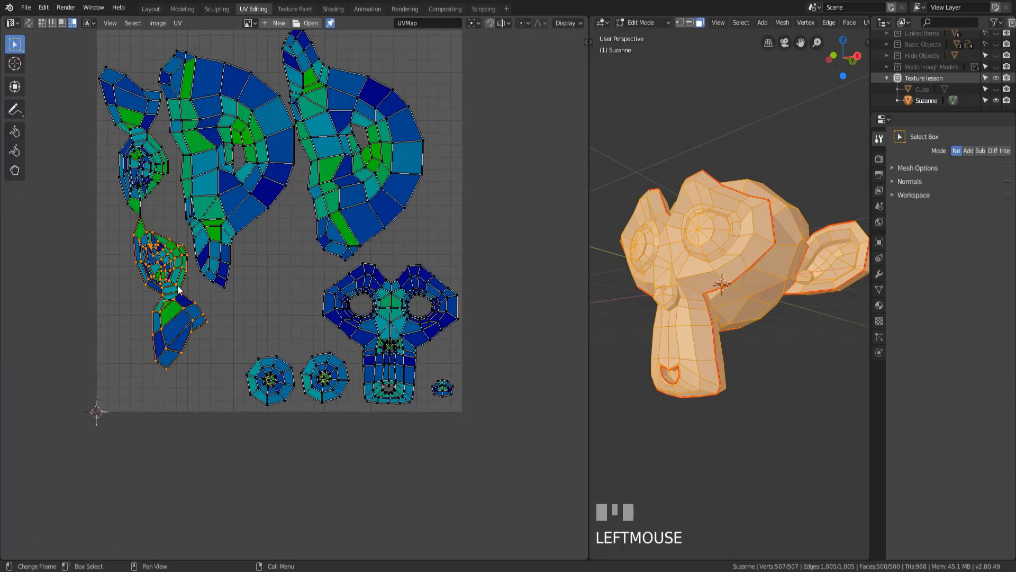
{"action": "key", "text": "r"}
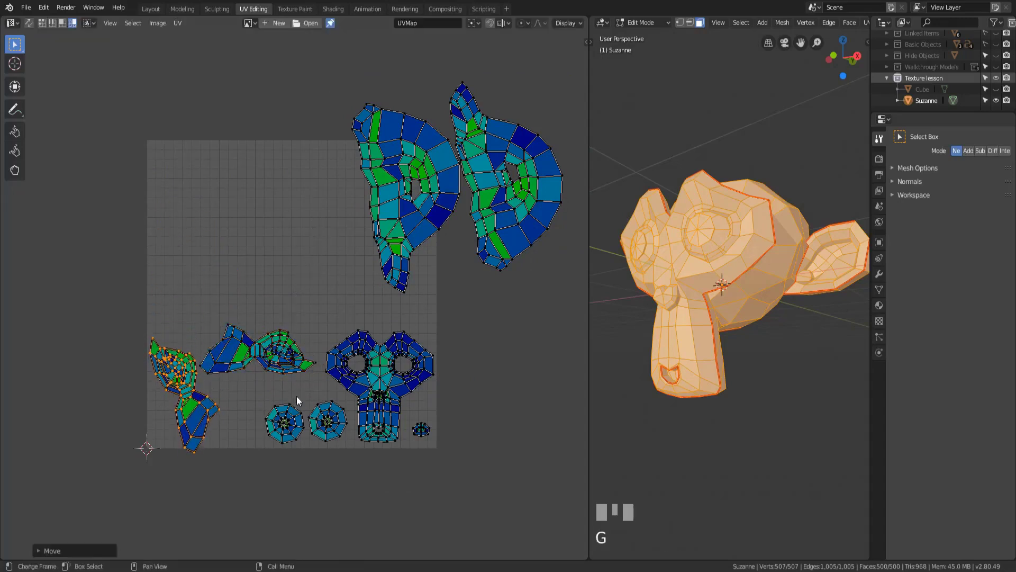
Step: Place a small island upright along the bottom and move one ear half to the top left
{"action": "key", "text": "r"}
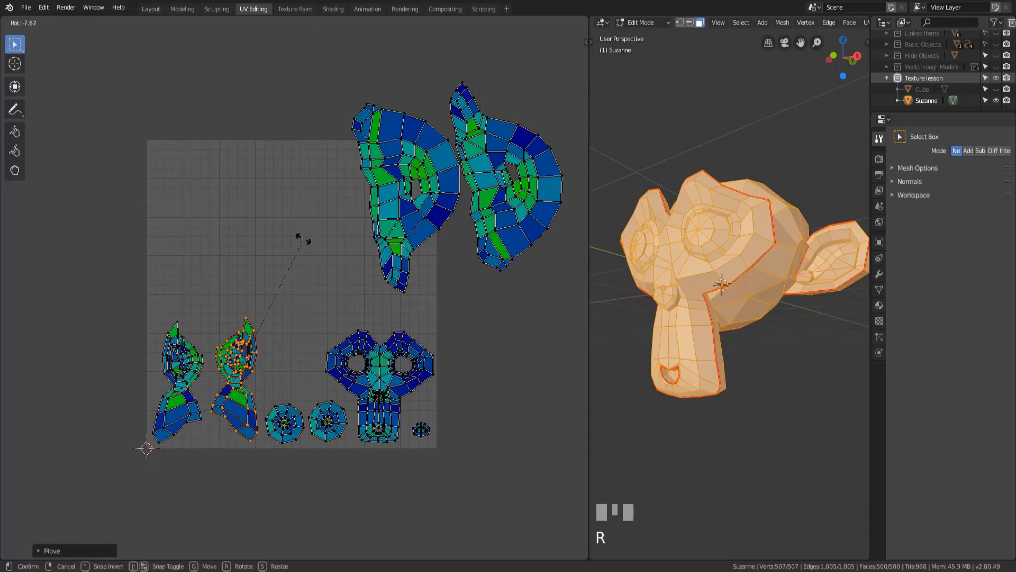
{"action": "key", "text": "s"}
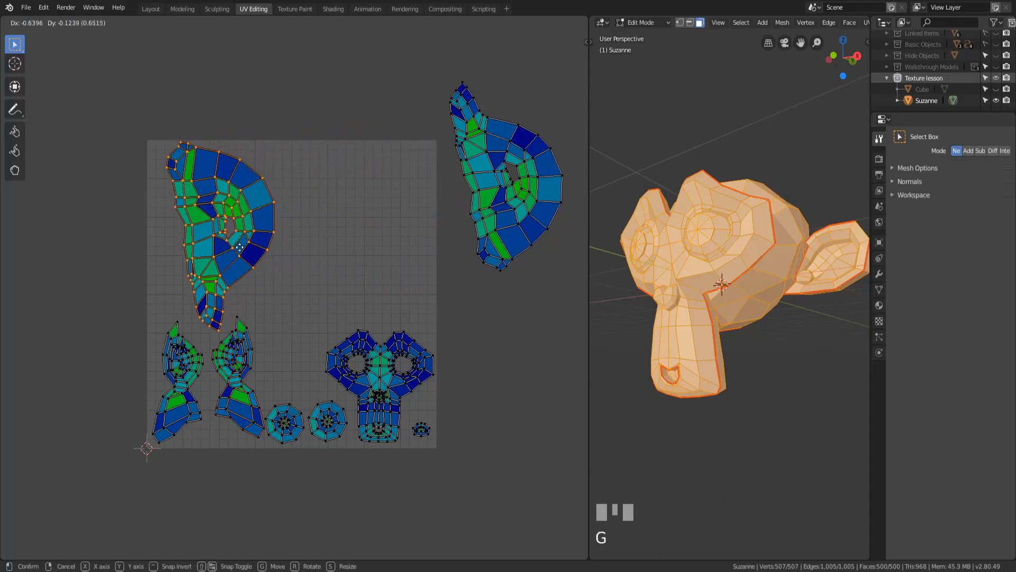
{"action": "left_click_drag", "start_coordinate": [512, 174], "coordinate": [351, 233]}
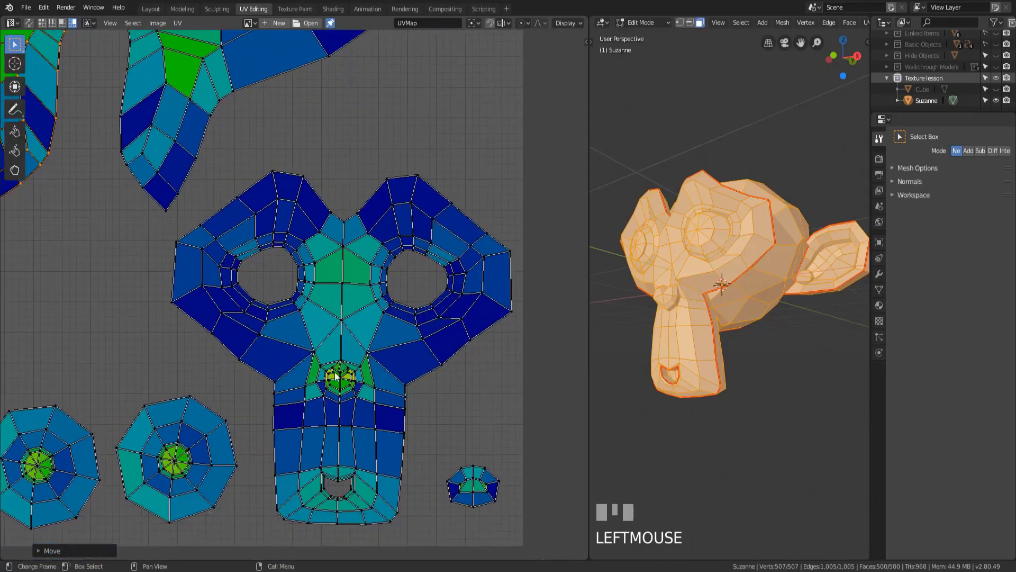
Step: Widen the 3D viewport after fitting the remaining islands inside the UV bounds
{"action": "left_click_drag", "start_coordinate": [733, 284], "coordinate": [732, 312]}
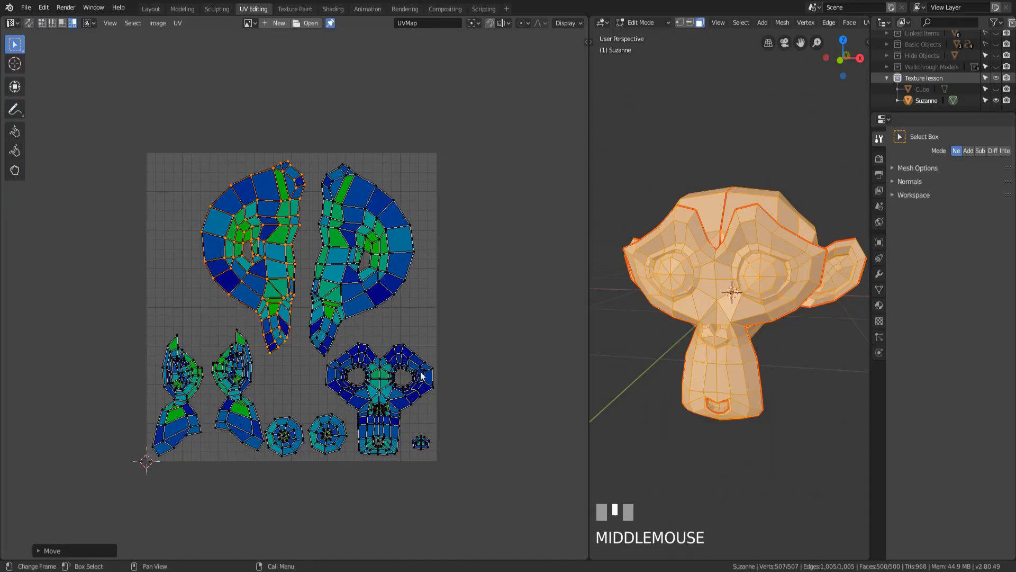
{"action": "mouse_move", "coordinate": [590, 278]}
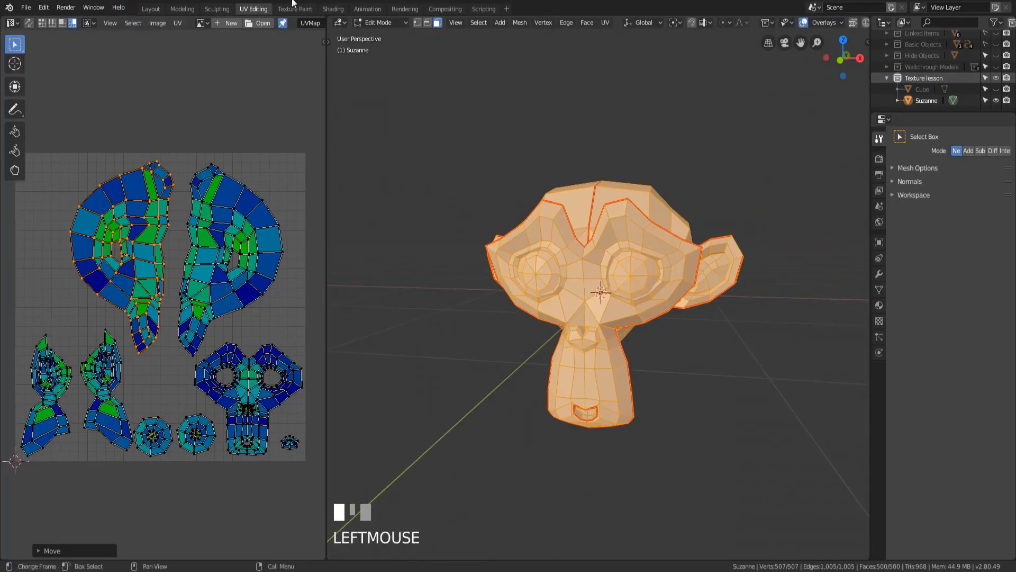
Step: Switch to the Texture Paint workspace and create a new material named MonkeyHeadSuzzanne for Suzanne
{"action": "left_click", "coordinate": [295, 9]}
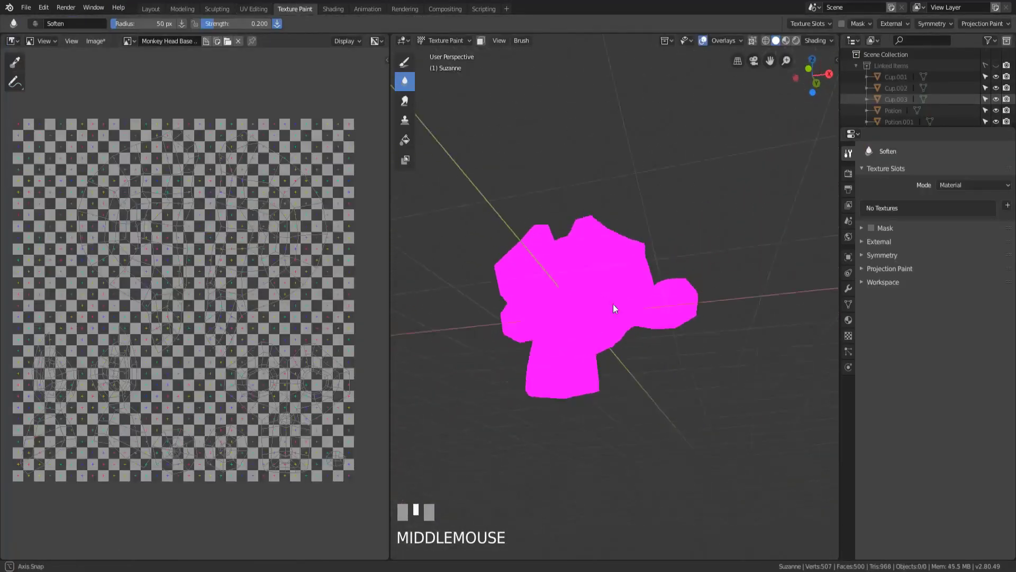
{"action": "left_click_drag", "start_coordinate": [614, 308], "coordinate": [608, 368]}
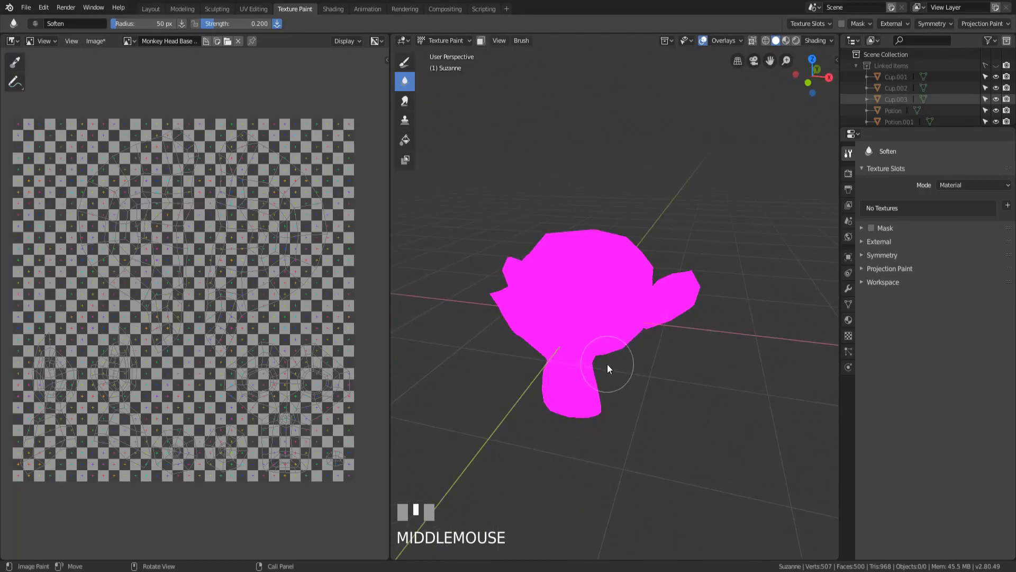
{"action": "mouse_move", "coordinate": [684, 303]}
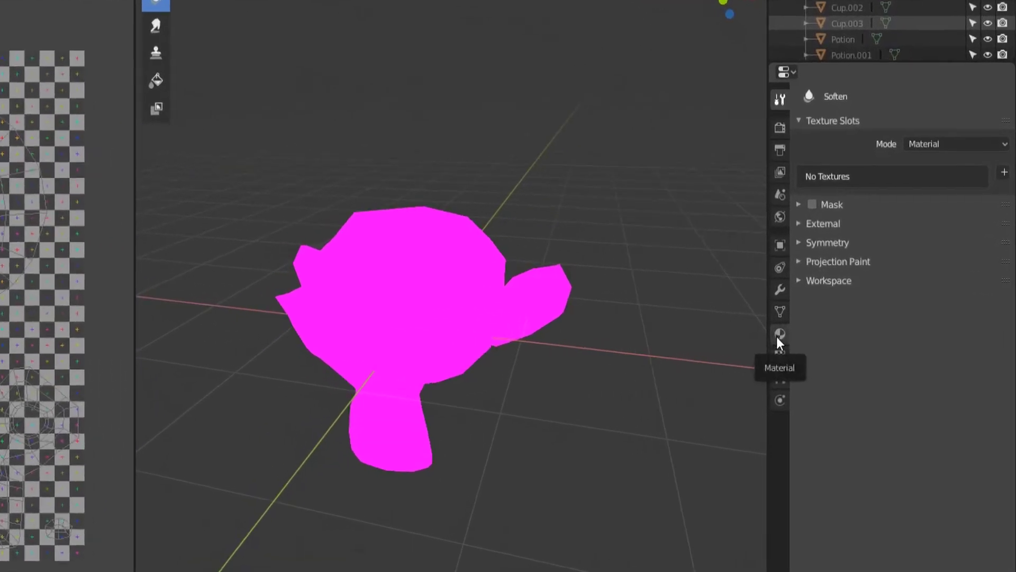
{"action": "left_click", "coordinate": [780, 333]}
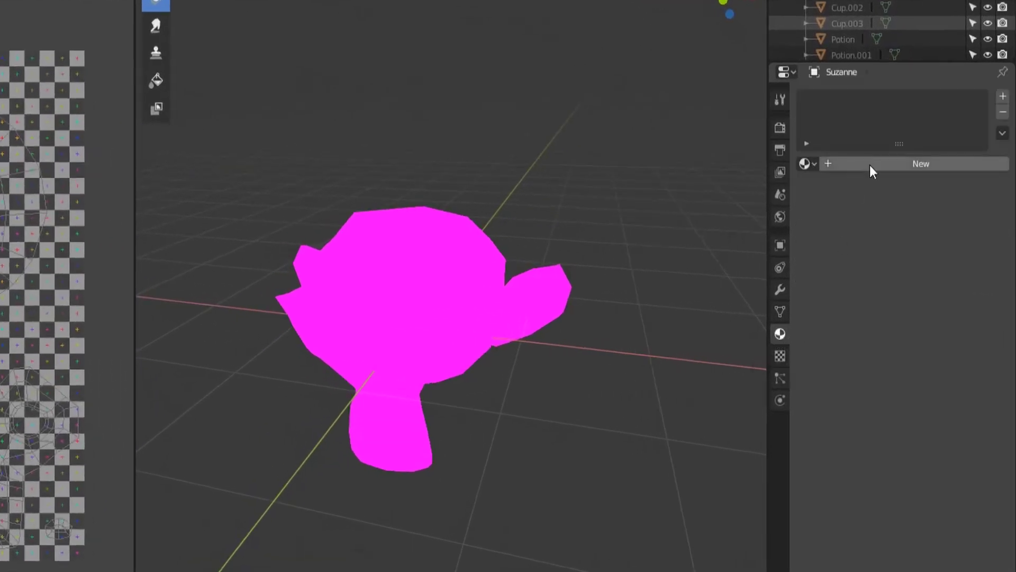
{"action": "left_click", "coordinate": [920, 163]}
{"action": "type", "text": "M"}
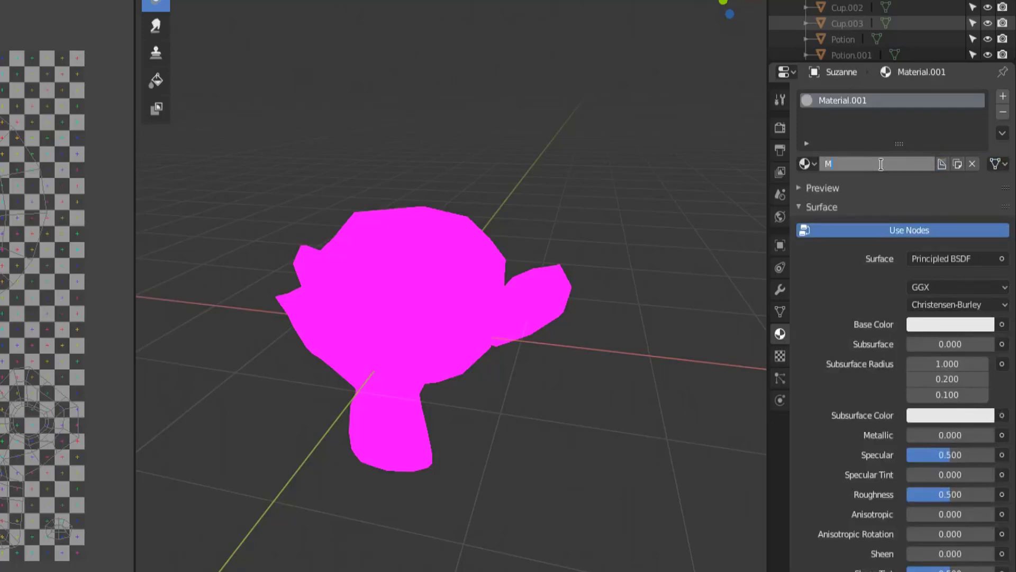
{"action": "type", "text": "onkey"}
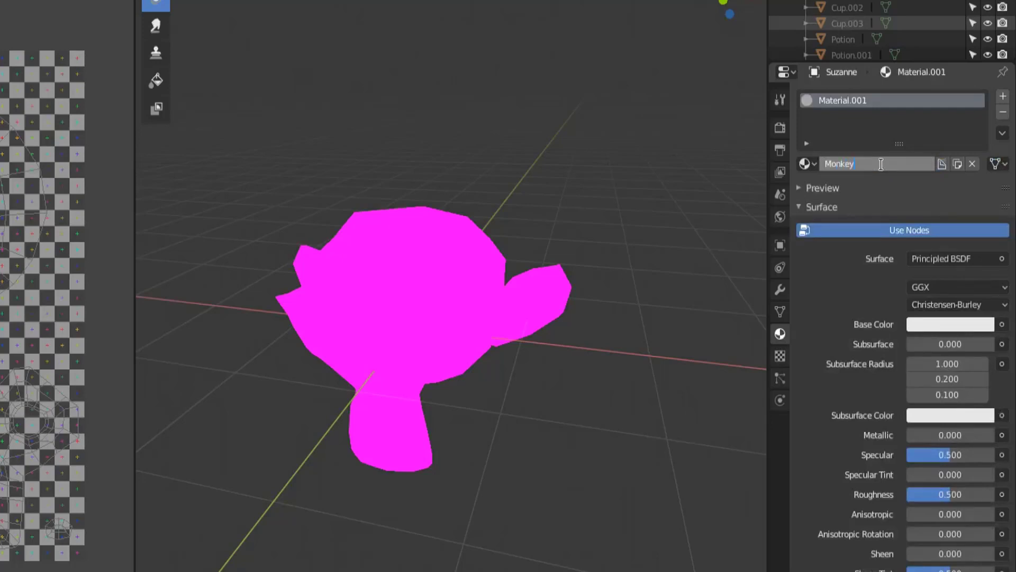
{"action": "type", "text": "MonkeyHeadSuzzanne"}
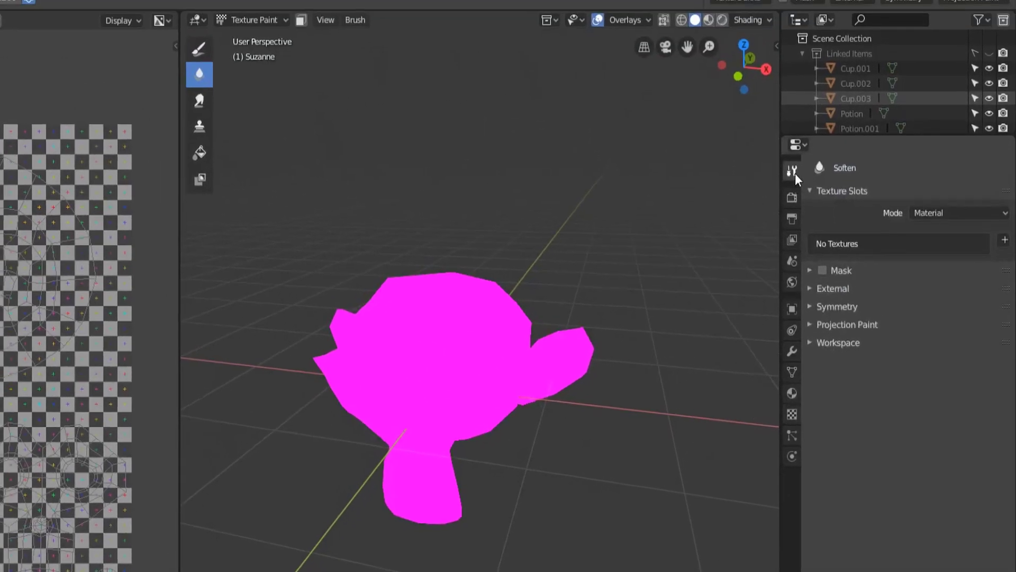
Step: Show the Active Tool settings with the Draw brush and the empty Texture Slots panel
{"action": "left_click", "coordinate": [200, 54]}
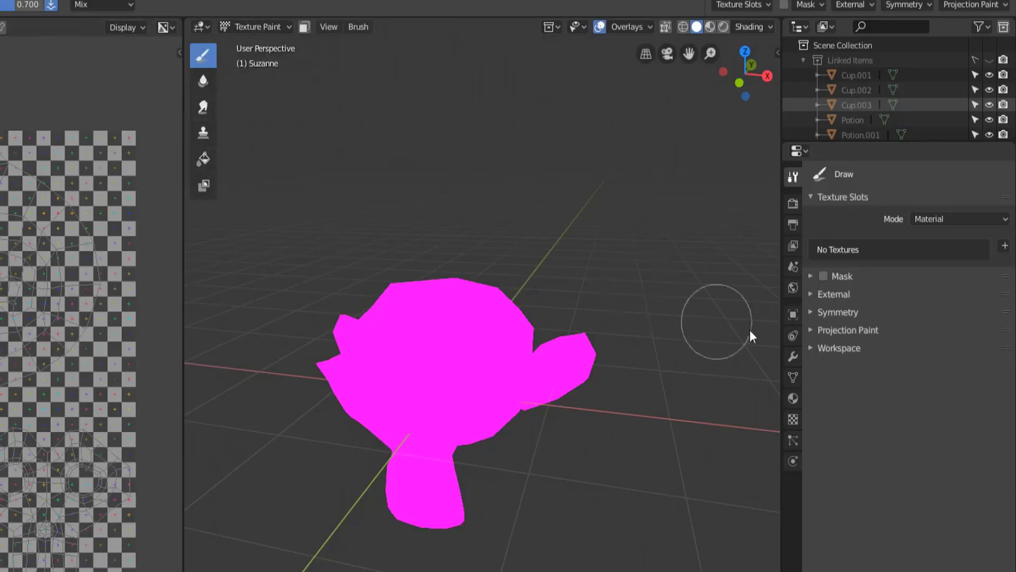
{"action": "mouse_move", "coordinate": [782, 171]}
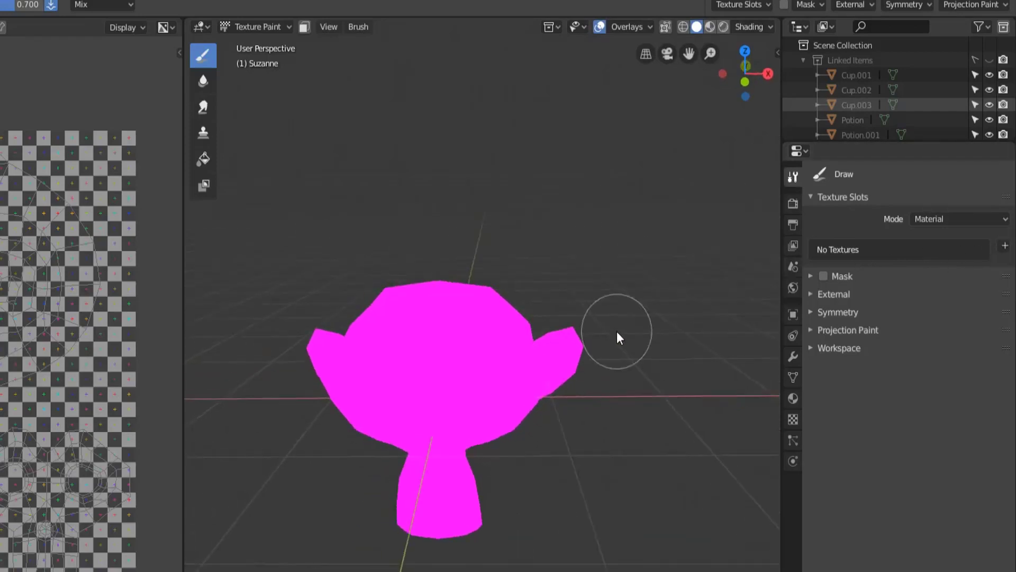
{"action": "mouse_move", "coordinate": [1004, 249]}
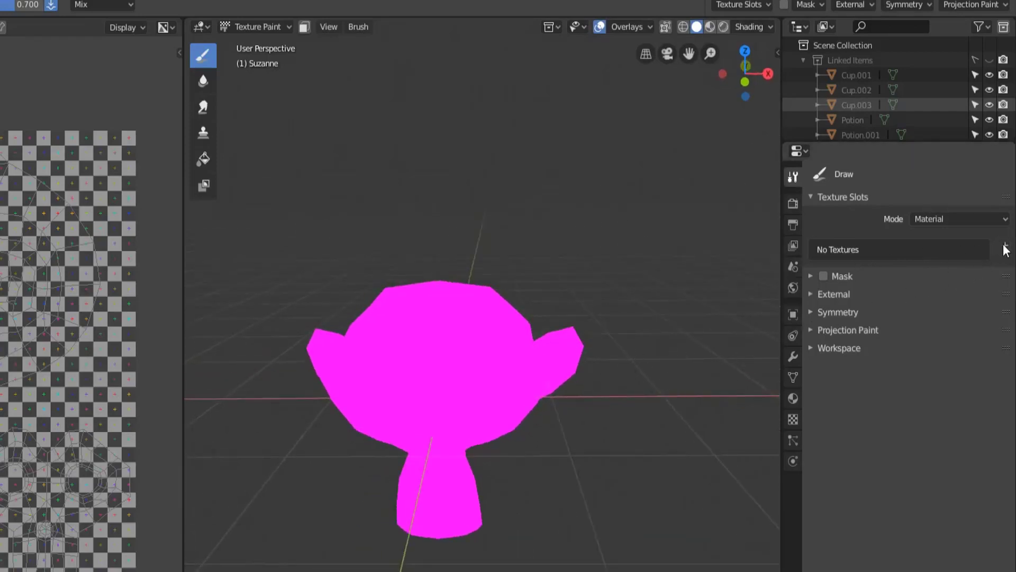
{"action": "left_click", "coordinate": [1003, 245]}
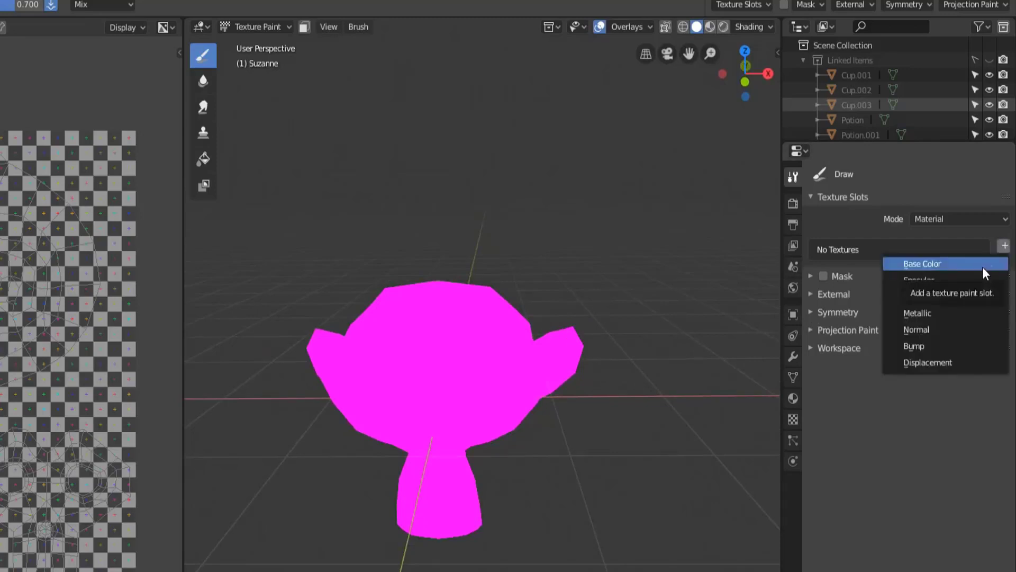
{"action": "left_click", "coordinate": [922, 263]}
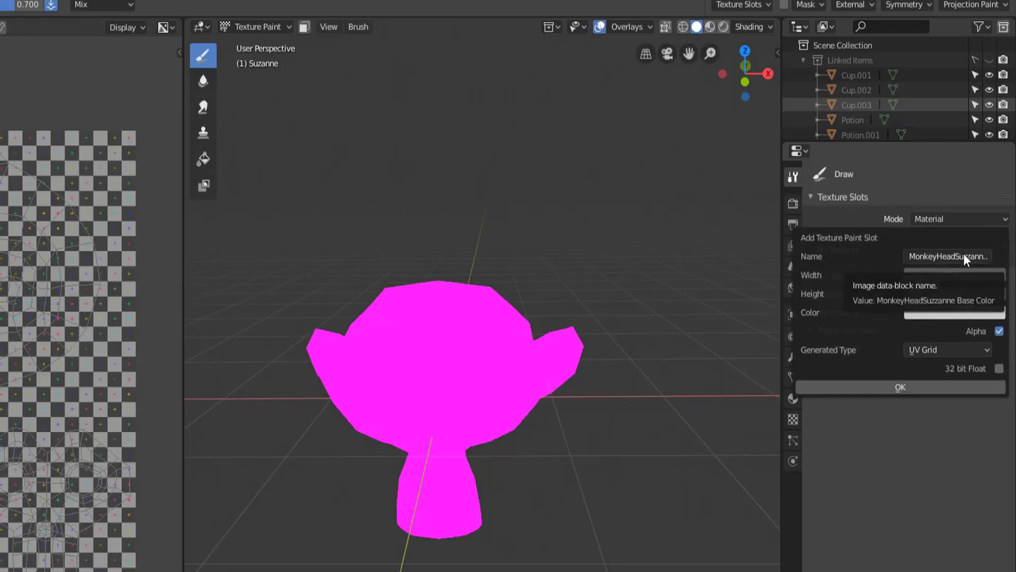
{"action": "left_click", "coordinate": [946, 256]}
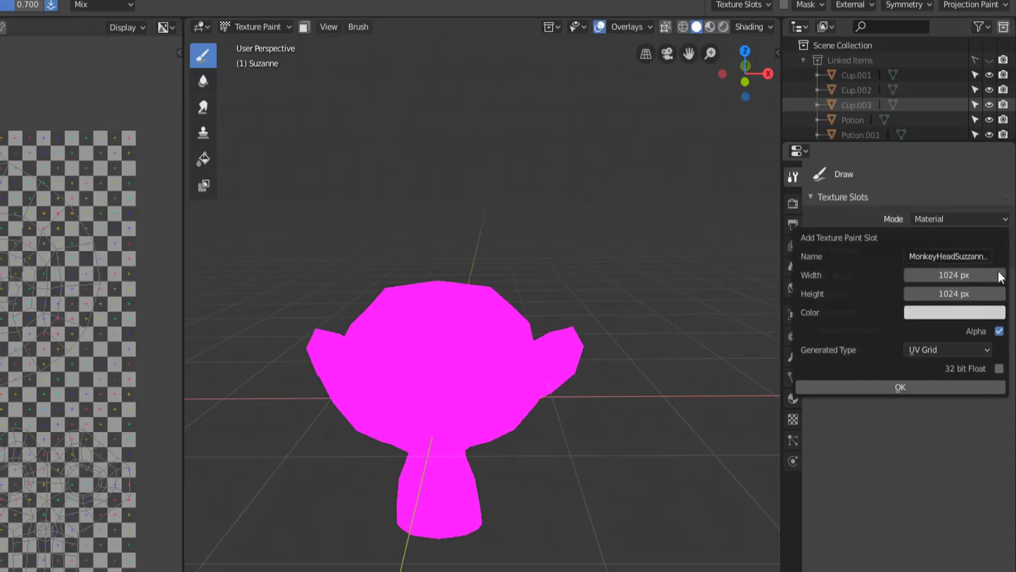
{"action": "left_click", "coordinate": [1003, 246]}
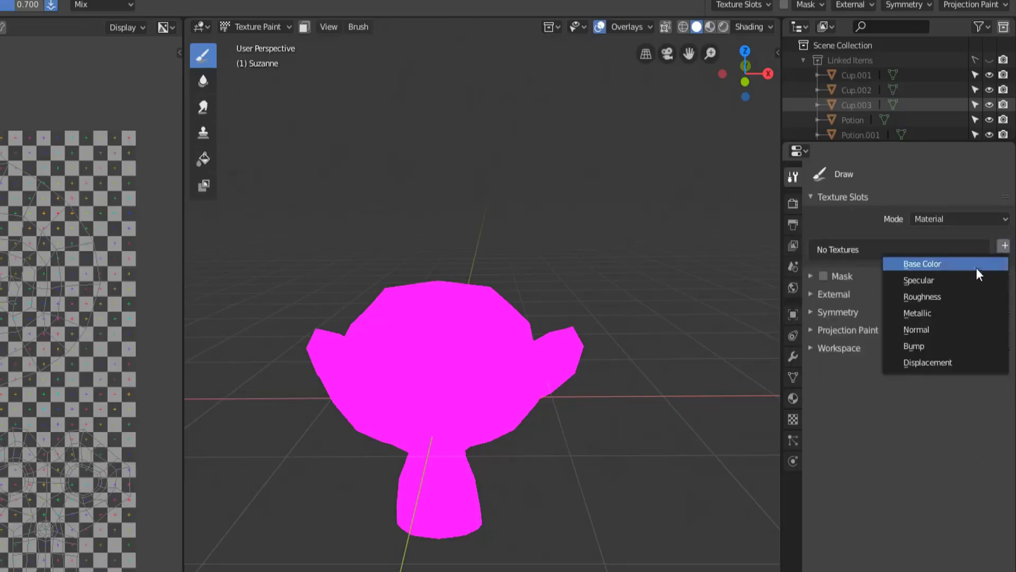
{"action": "mouse_move", "coordinate": [945, 314]}
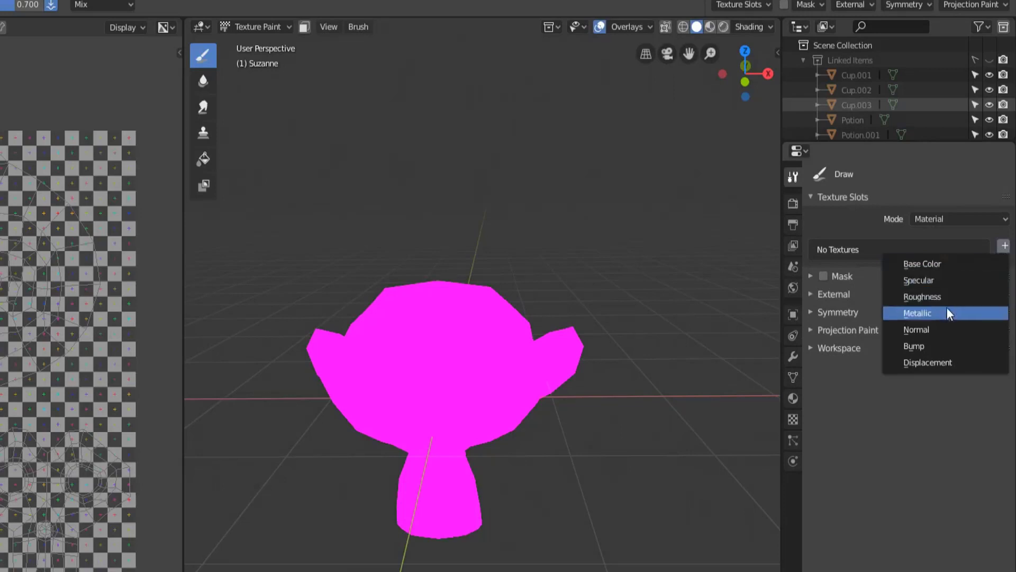
{"action": "mouse_move", "coordinate": [927, 362]}
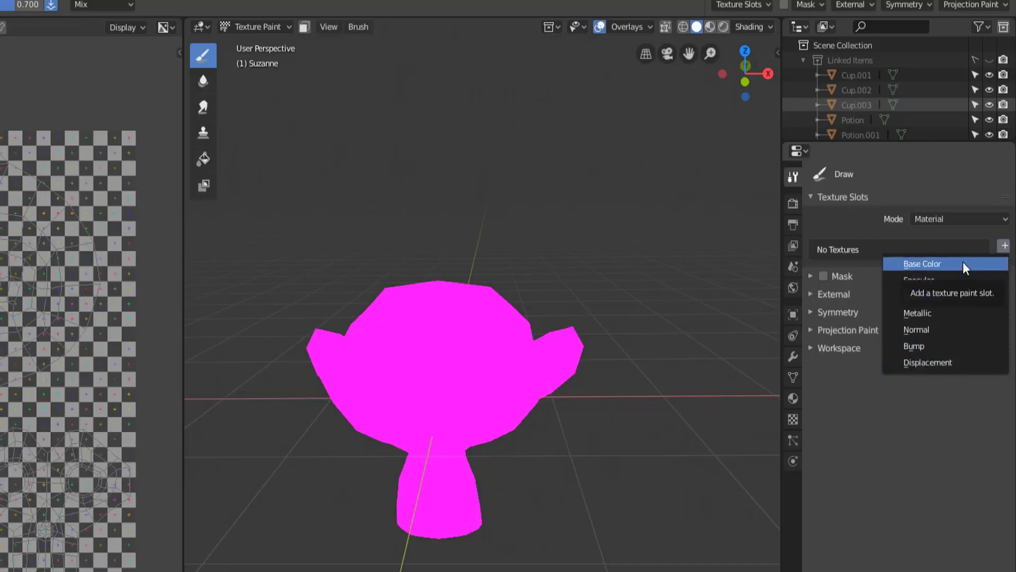
{"action": "left_click", "coordinate": [922, 263]}
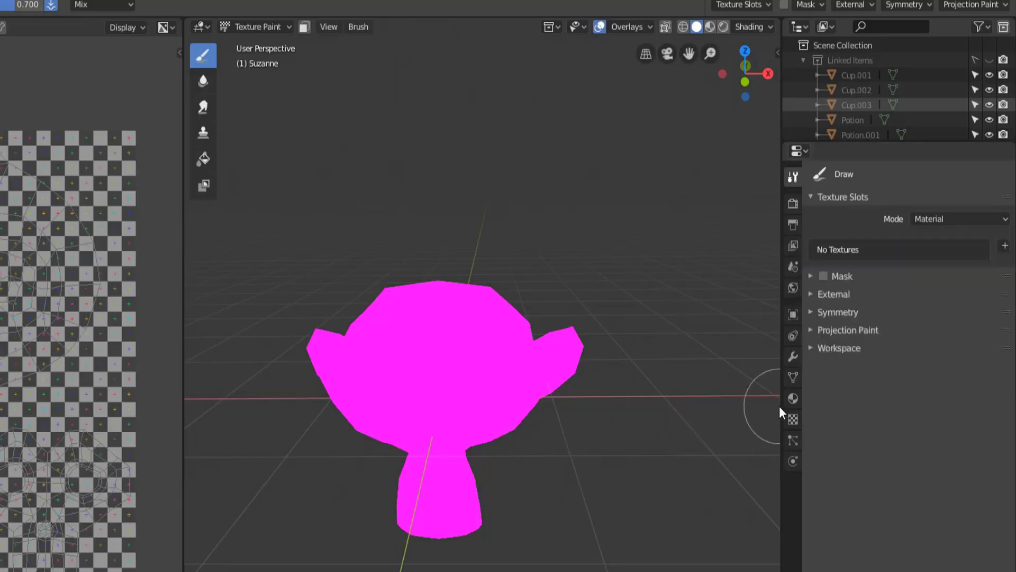
Step: Rename the monkey head's material from MonkeyHeadSuzzanne to MHS
{"action": "left_click", "coordinate": [792, 398]}
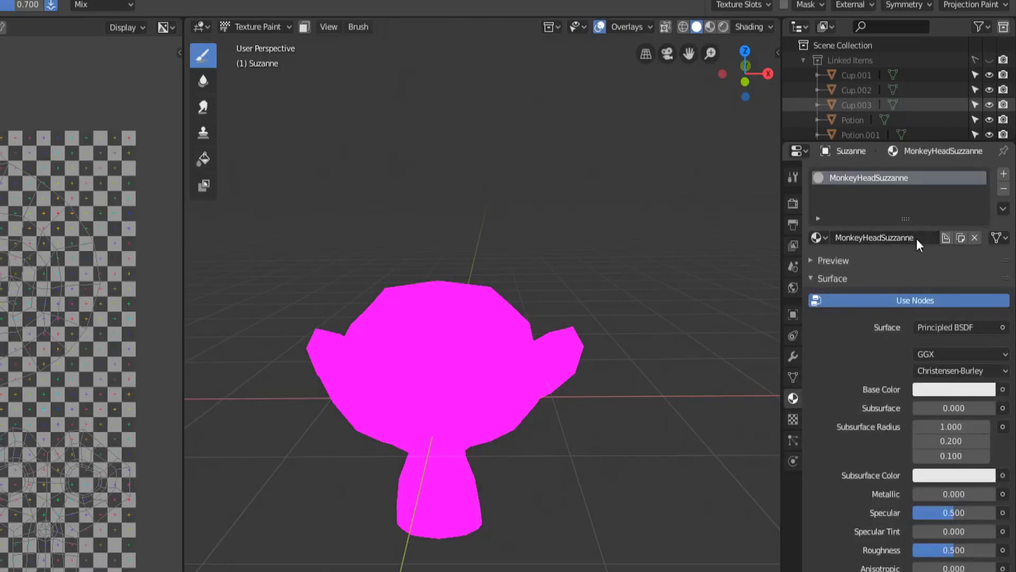
{"action": "double_click", "coordinate": [875, 237]}
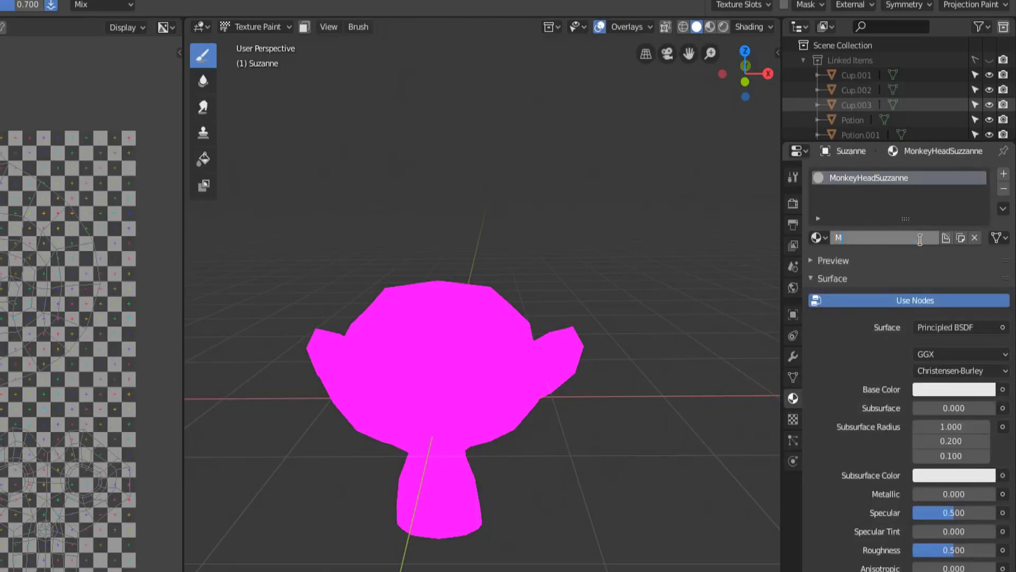
{"action": "type", "text": "HS"}
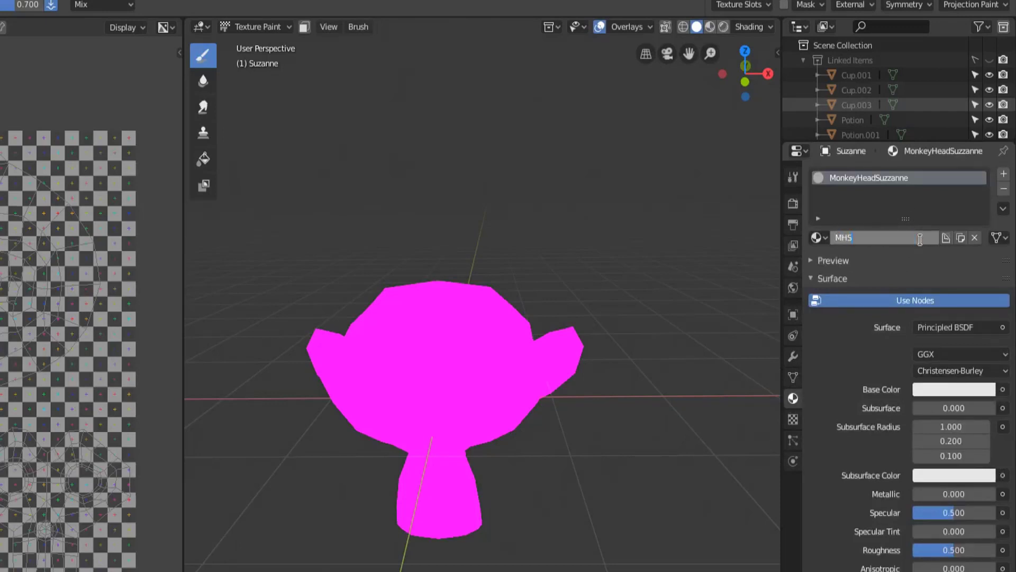
{"action": "left_click", "coordinate": [793, 177]}
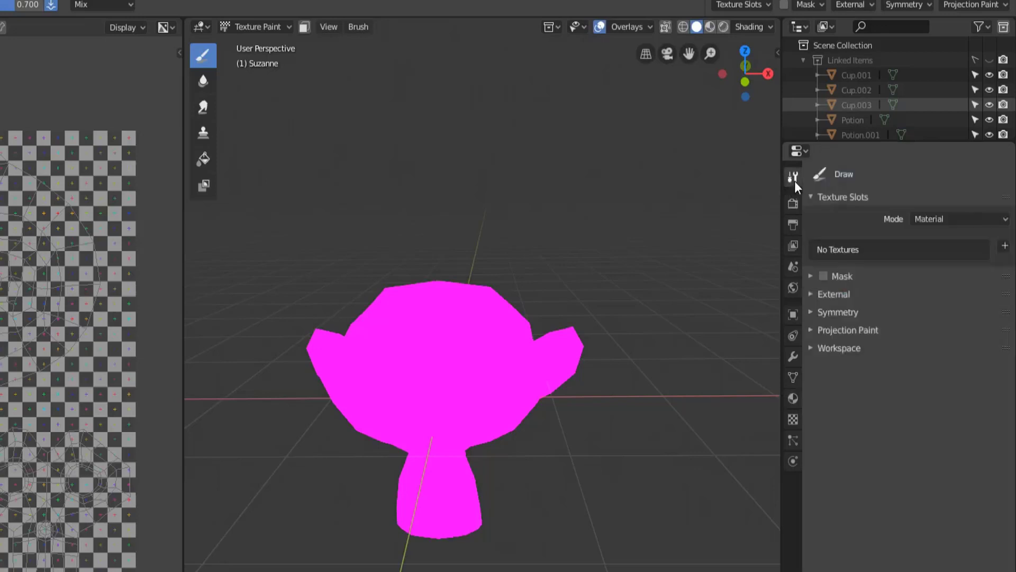
Step: Add a Base Color paint slot and set its width and height to 2048 px
{"action": "left_click", "coordinate": [1004, 246]}
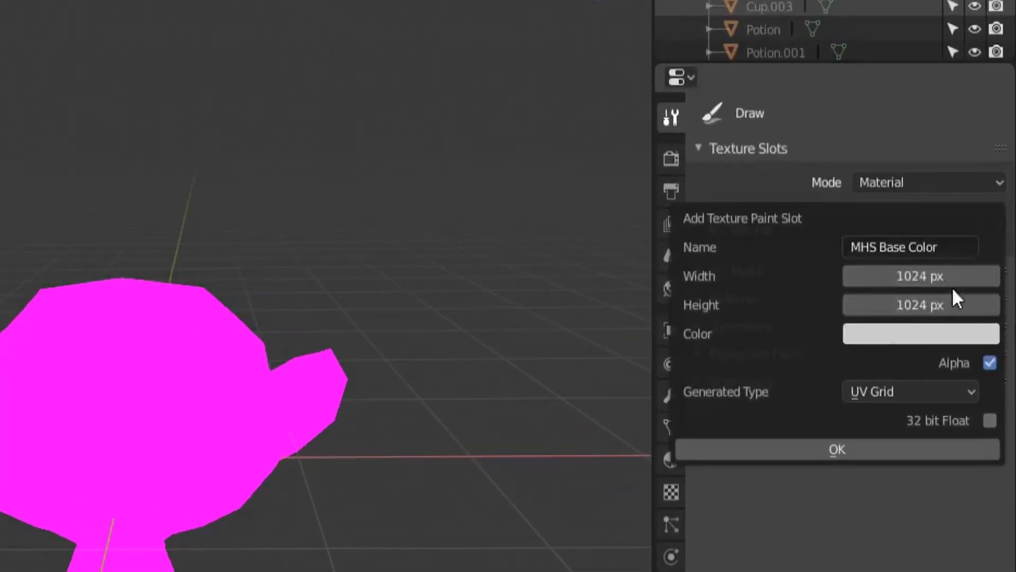
{"action": "left_click", "coordinate": [920, 275]}
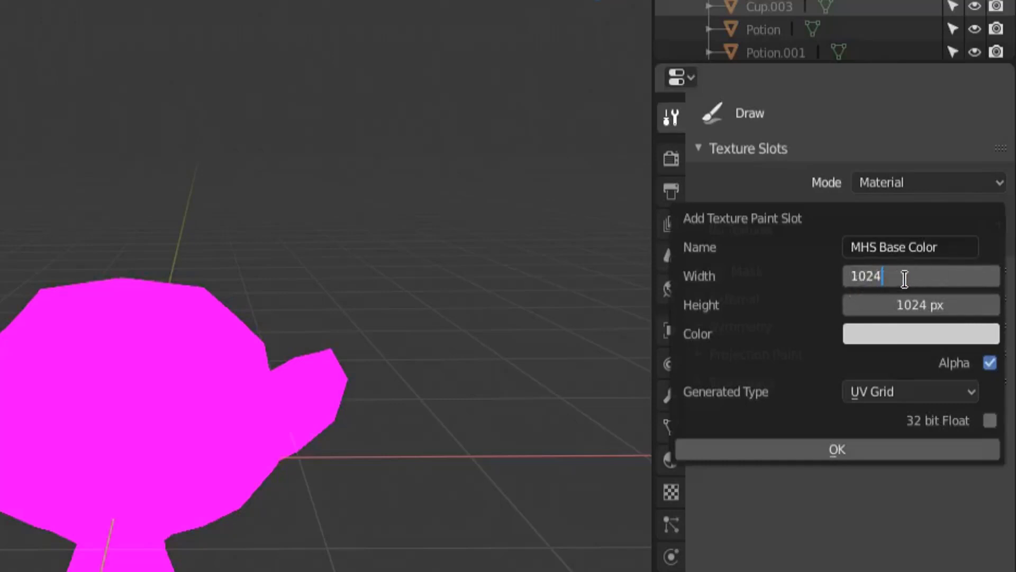
{"action": "type", "text": "2"}
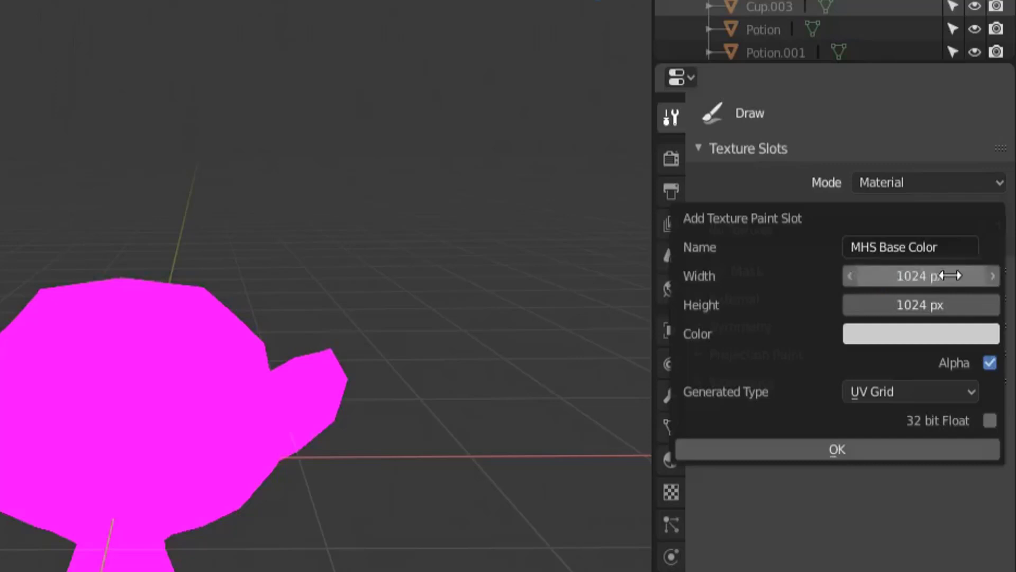
{"action": "left_click", "coordinate": [920, 276]}
{"action": "type", "text": "2048"}
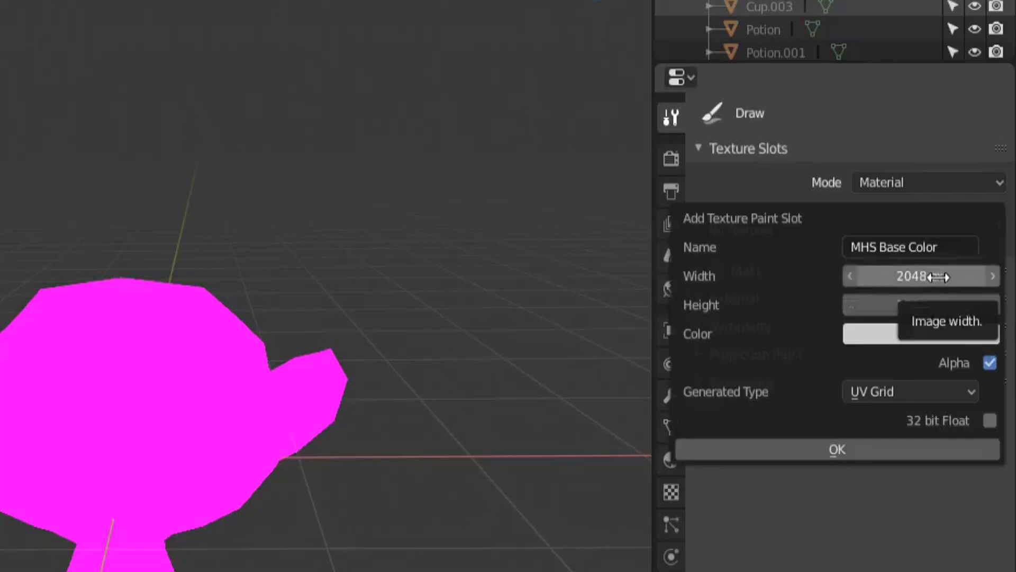
{"action": "mouse_move", "coordinate": [946, 300]}
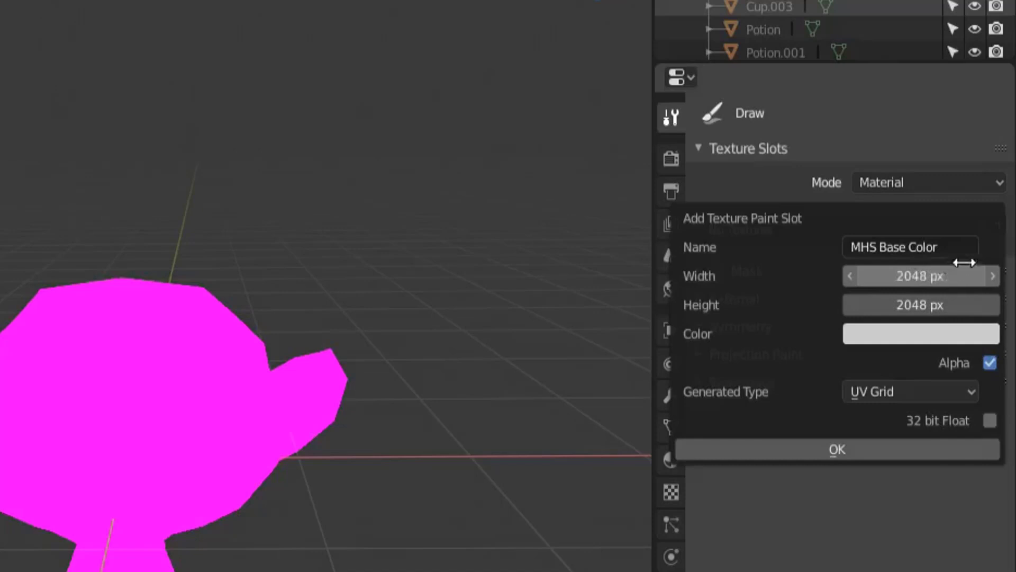
{"action": "mouse_move", "coordinate": [920, 305]}
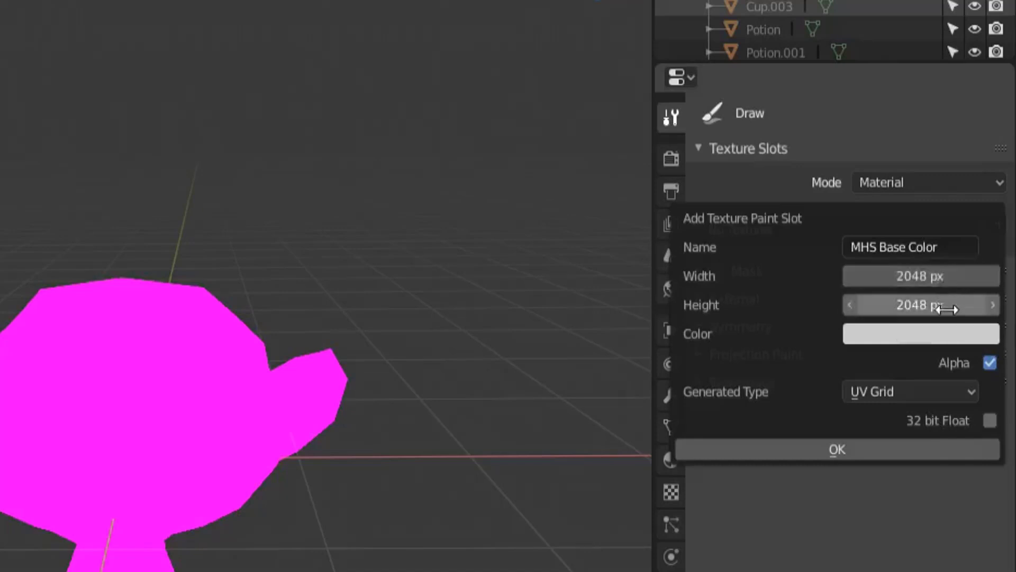
{"action": "mouse_move", "coordinate": [919, 305]}
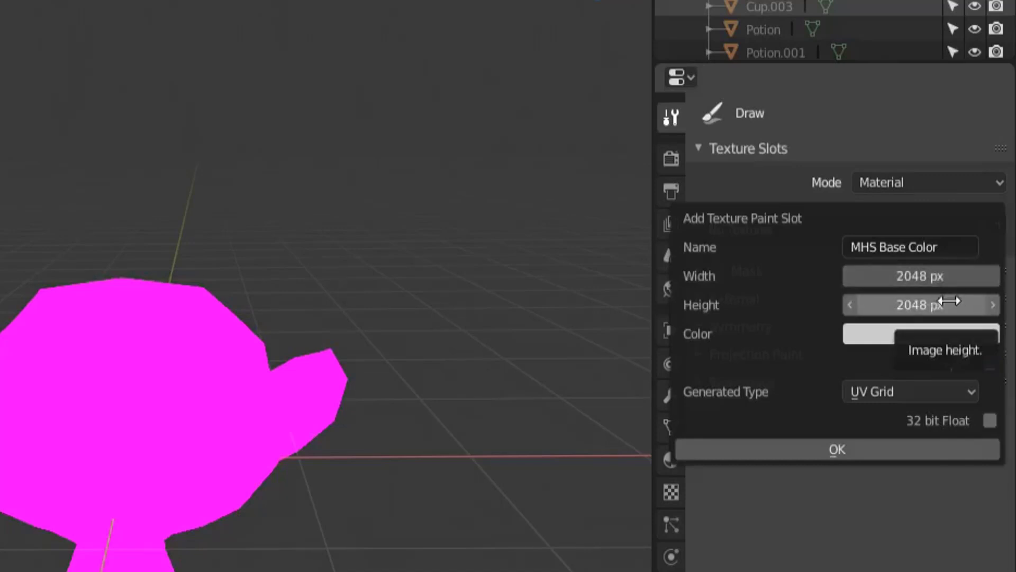
{"action": "left_click", "coordinate": [920, 304]}
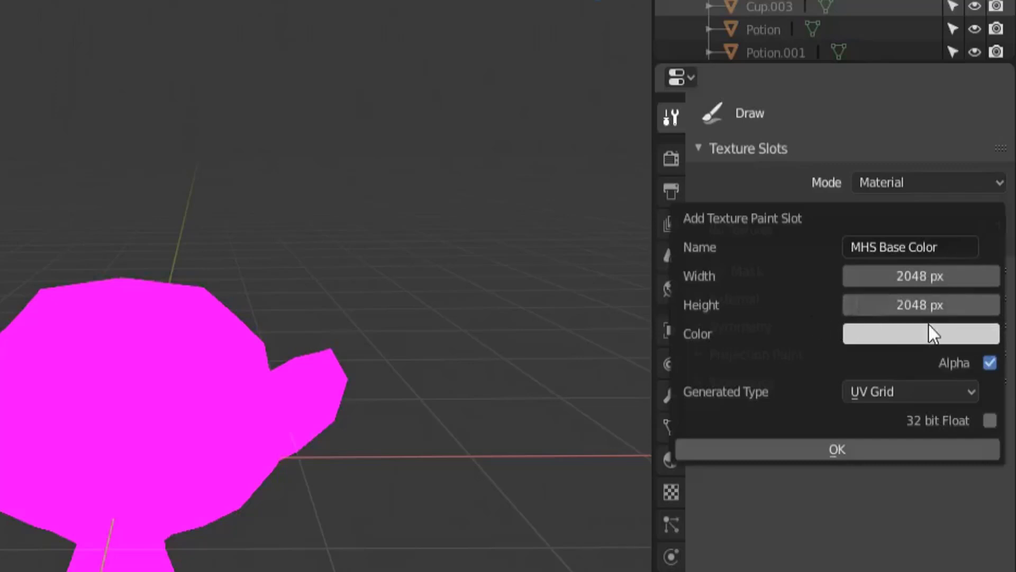
Step: Give the new texture a pale fill colour and the UV Grid generated type
{"action": "left_click", "coordinate": [919, 333]}
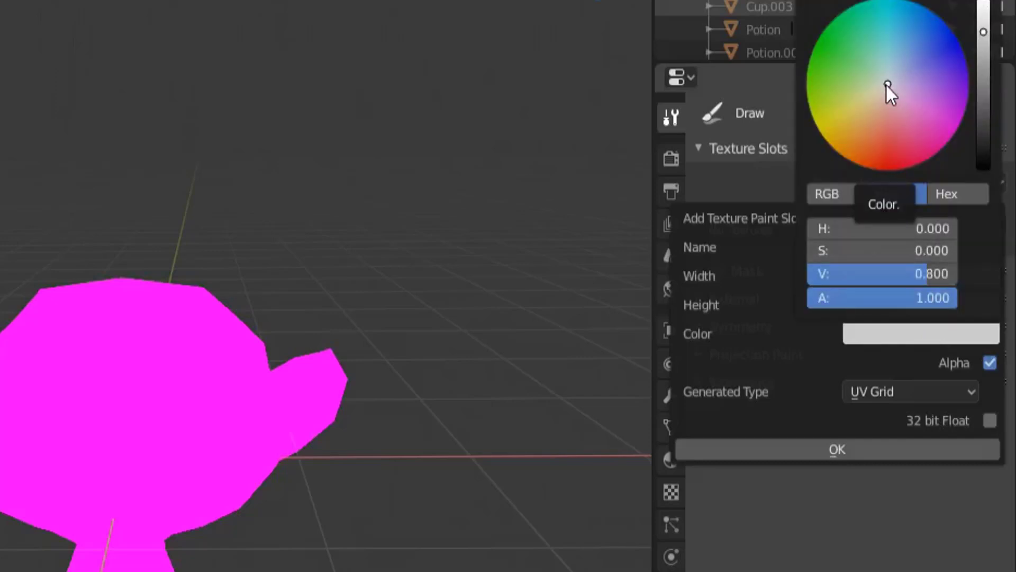
{"action": "left_click", "coordinate": [888, 89]}
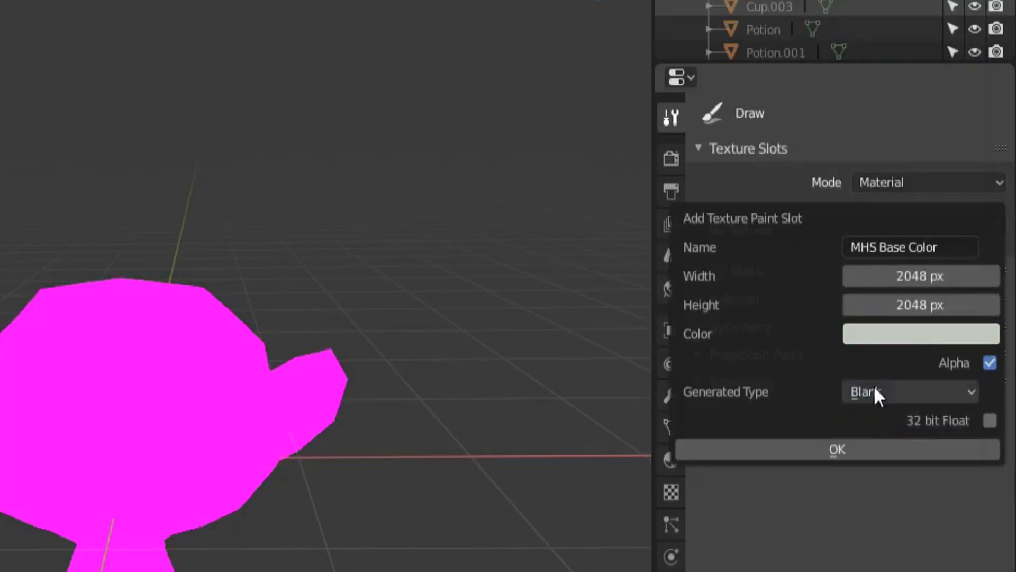
{"action": "mouse_move", "coordinate": [920, 305]}
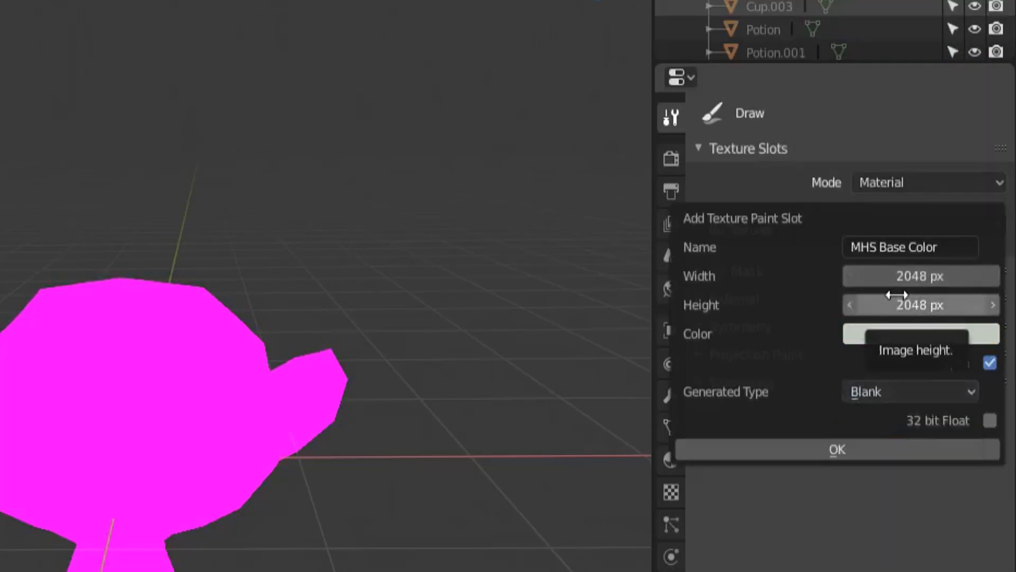
{"action": "left_click", "coordinate": [909, 392]}
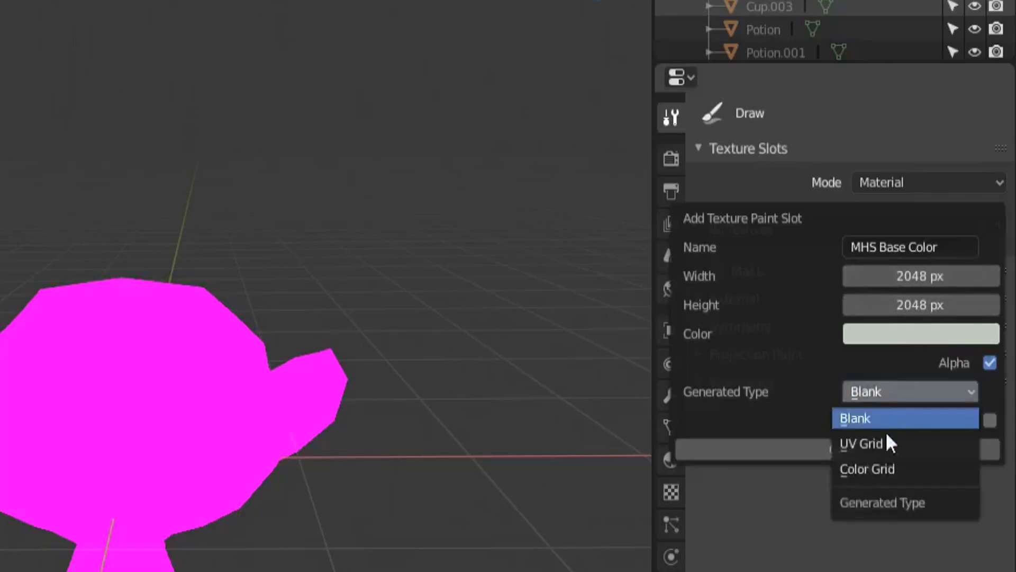
{"action": "left_click", "coordinate": [862, 443]}
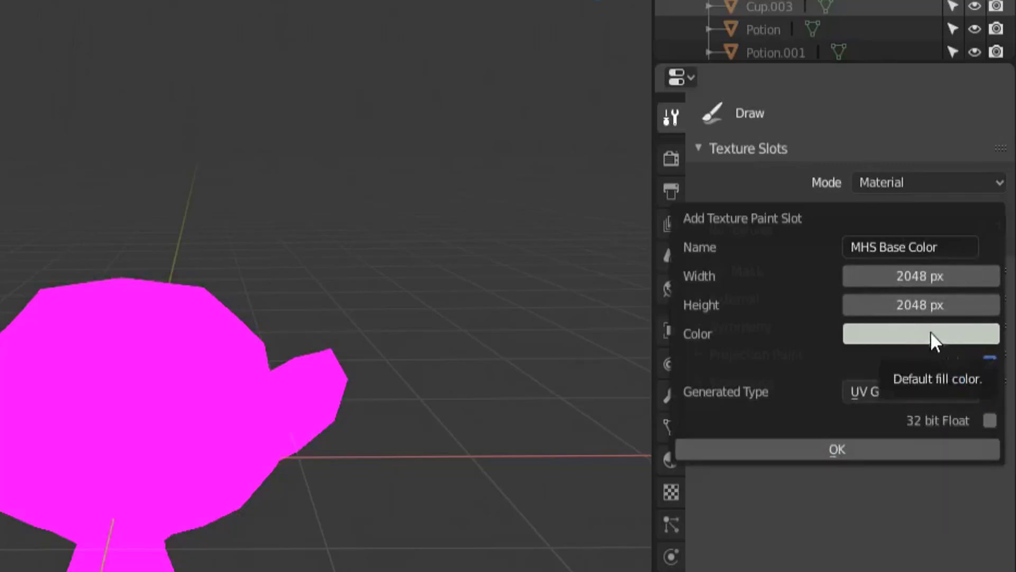
Step: Confirm the MHS Base Color slot and inspect the UV-grid textured monkey head from several angles
{"action": "left_click", "coordinate": [836, 449]}
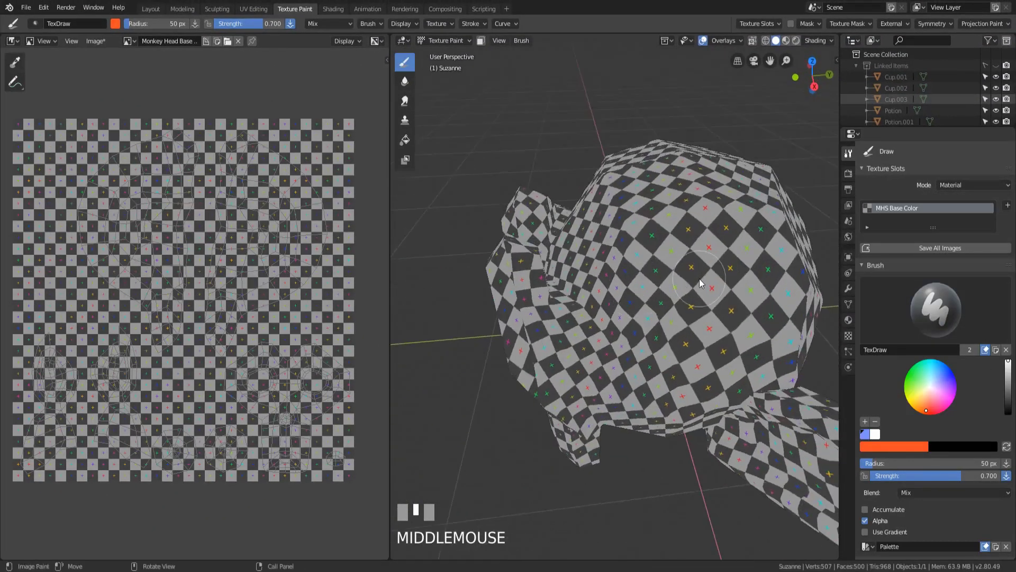
{"action": "left_click_drag", "start_coordinate": [700, 284], "coordinate": [651, 240]}
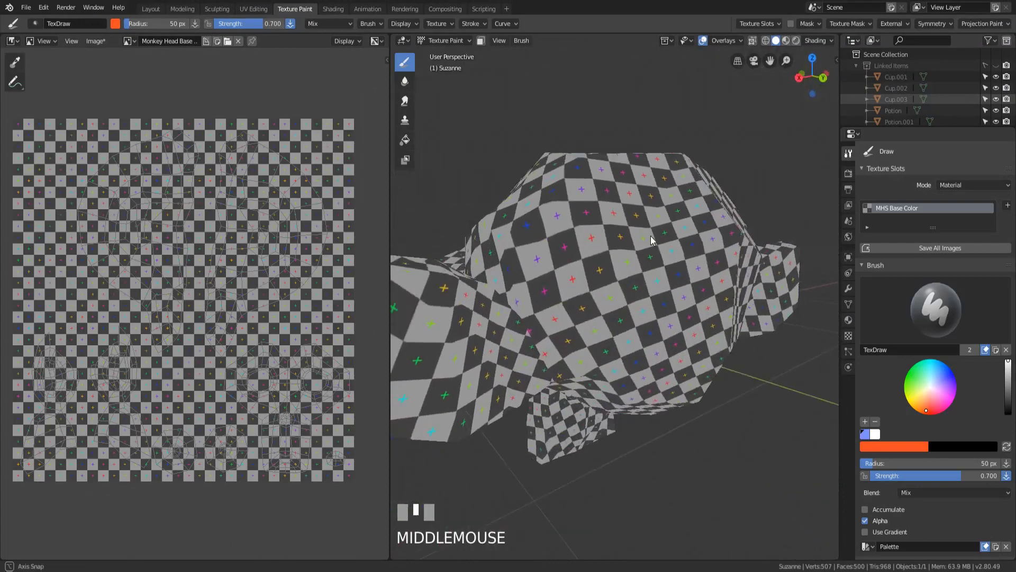
{"action": "left_click_drag", "start_coordinate": [648, 240], "coordinate": [745, 148]}
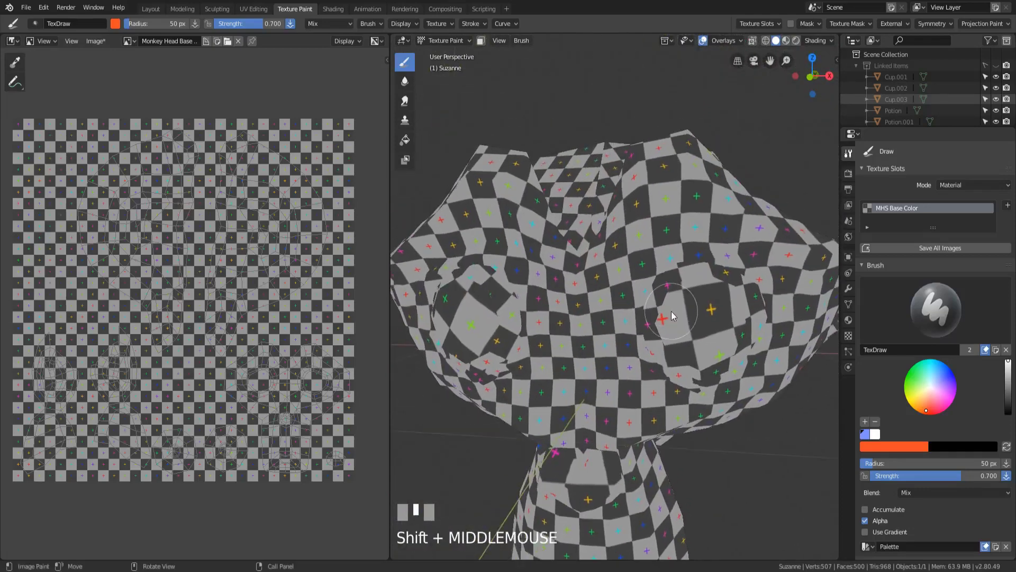
{"action": "left_click_drag", "start_coordinate": [667, 311], "coordinate": [590, 305]}
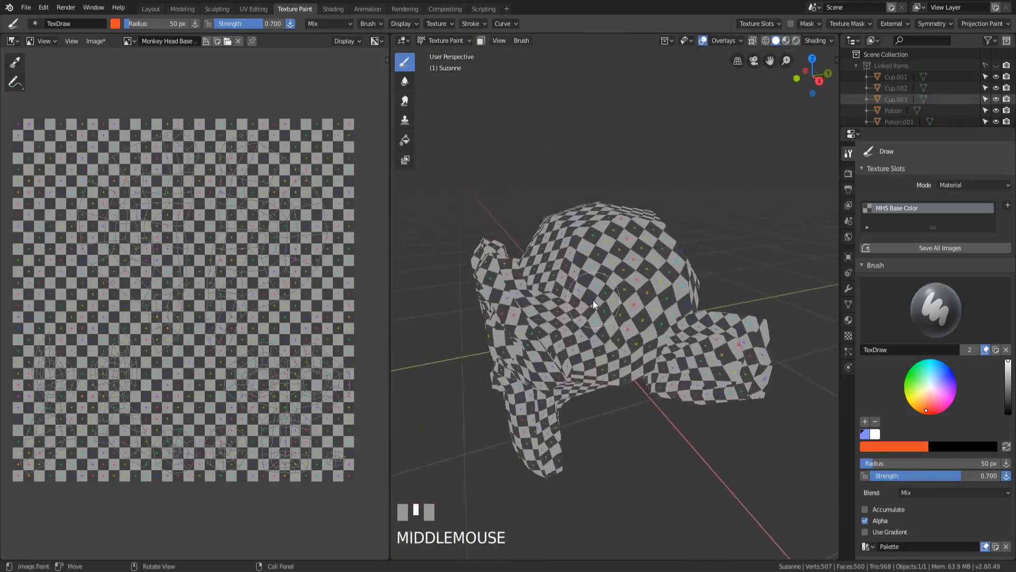